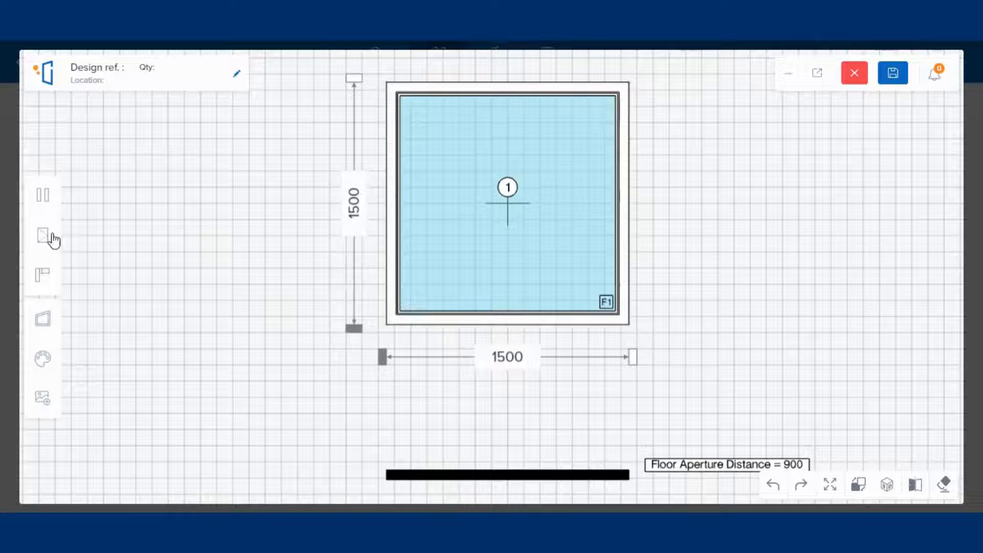
Place a Vertical Sliding design on the frame using the PH TECH S-5300 DOUBLE HUNG SERIES system.
click(43, 237)
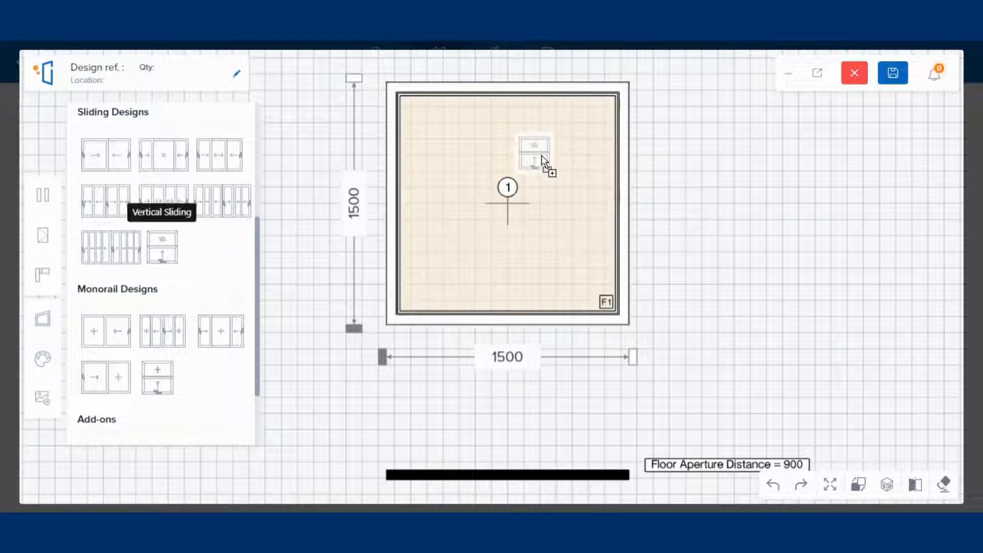
click(533, 154)
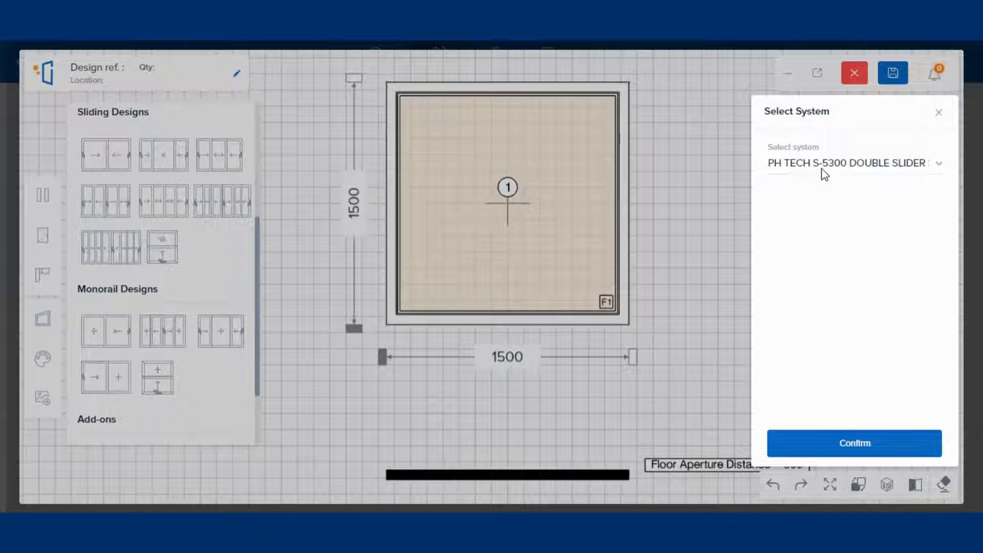
click(853, 163)
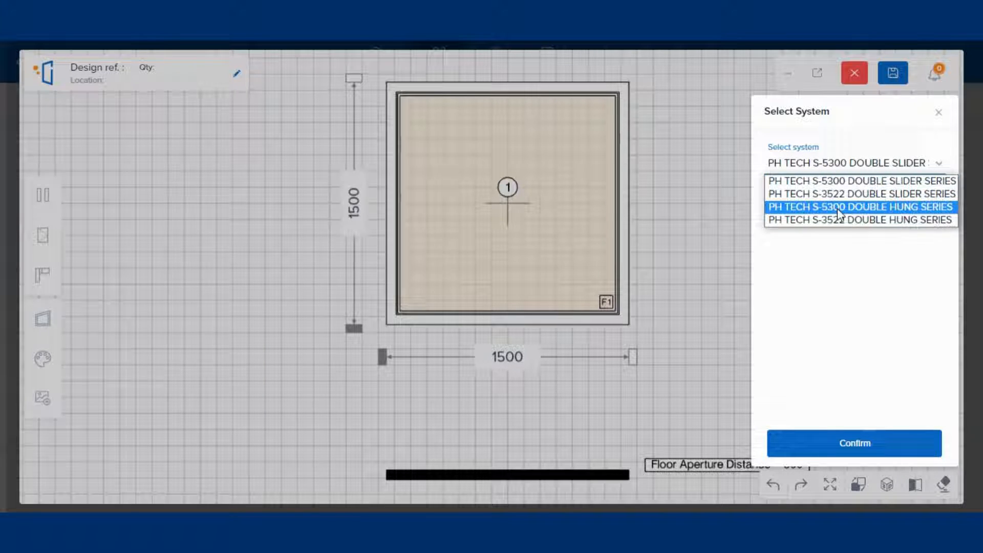
click(859, 207)
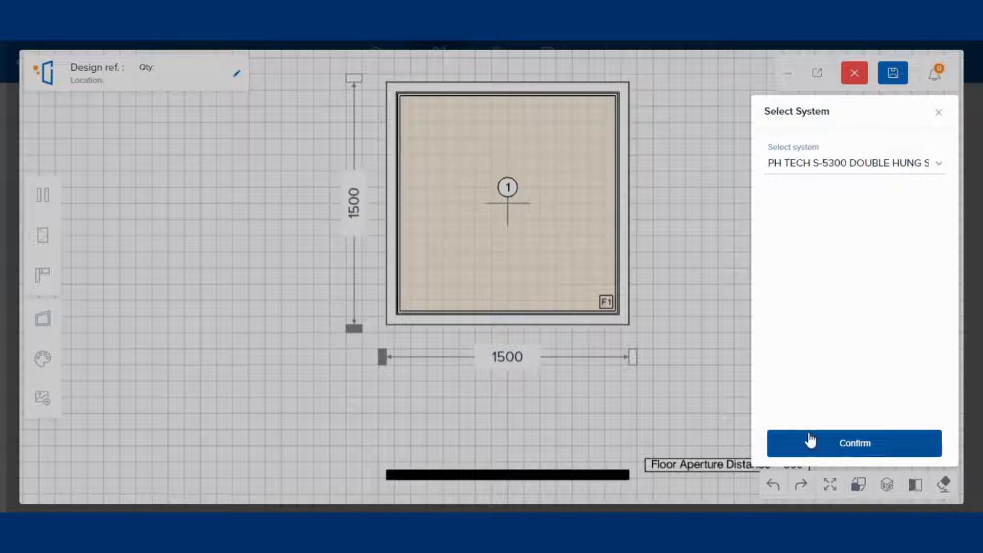
click(854, 442)
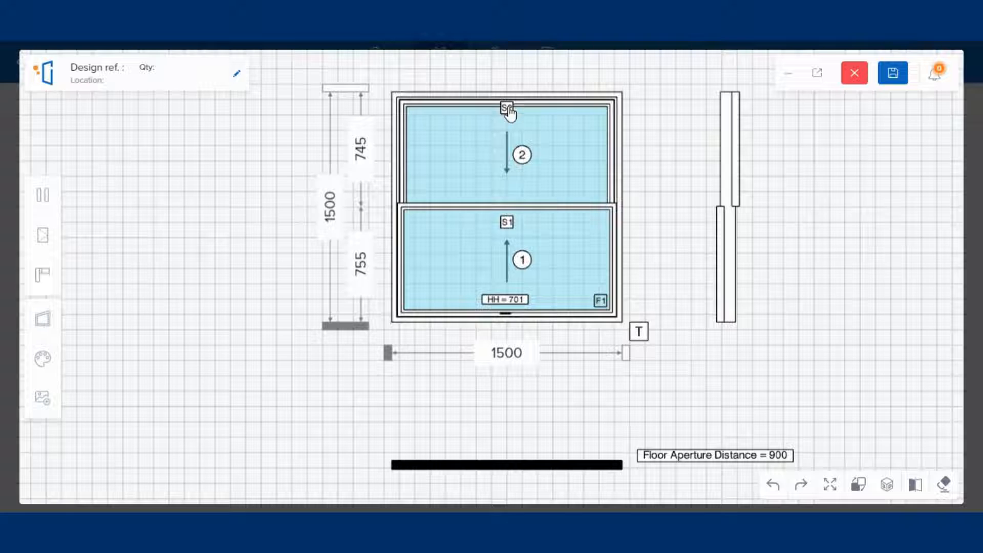
Set sash S2's Fix Shutter to Yes, accepting the change to the other sash.
click(506, 108)
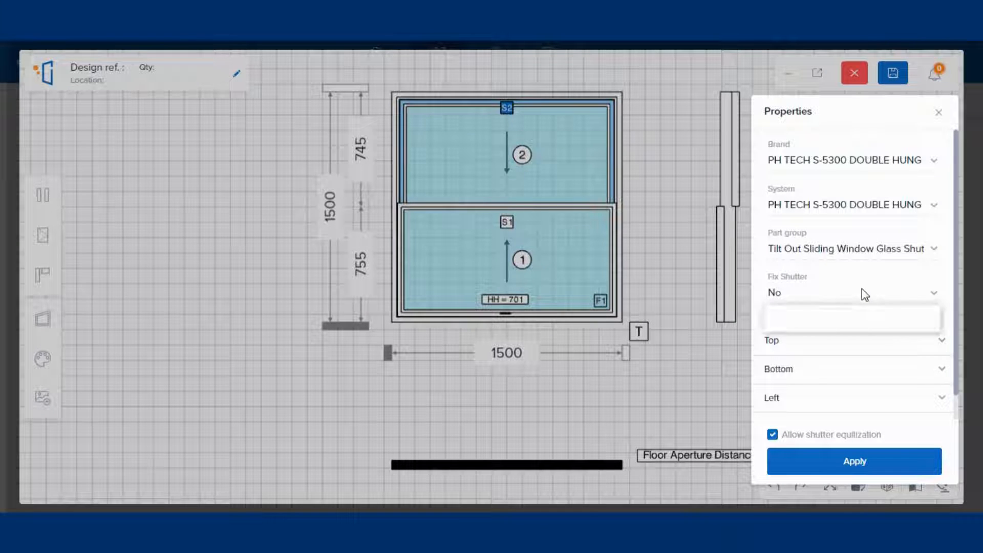
click(851, 292)
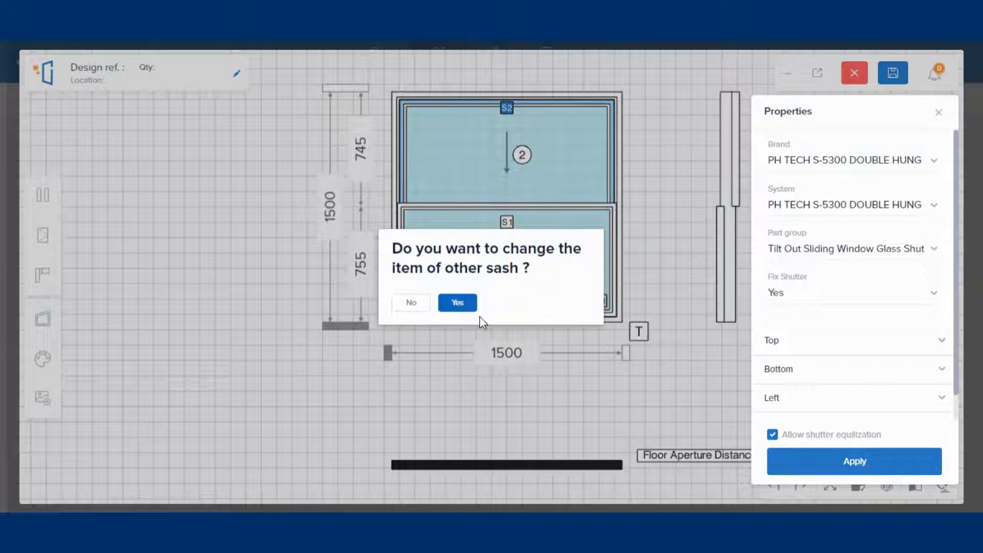
click(457, 302)
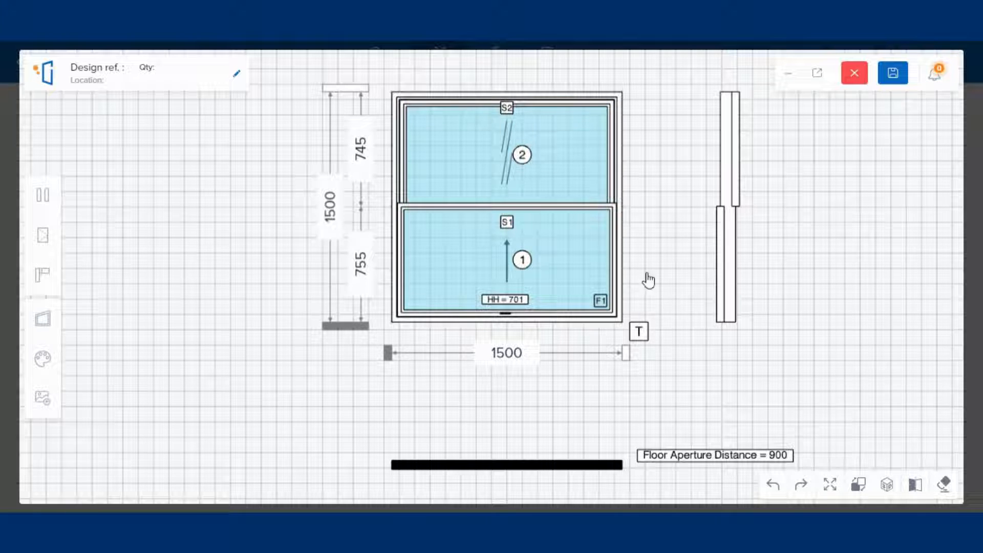
Switch the double hung window drawing into 3D view mode.
click(886, 483)
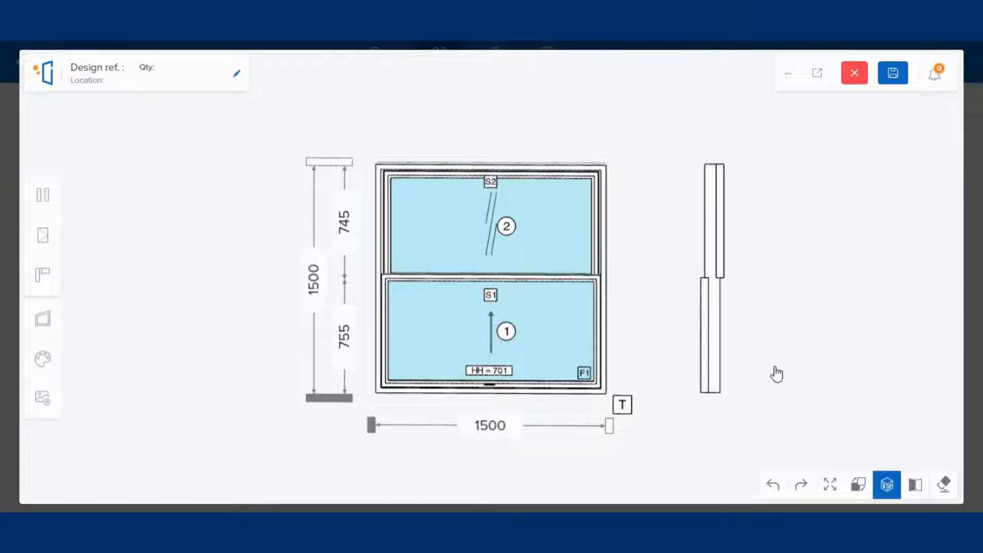
mouse_move(886, 484)
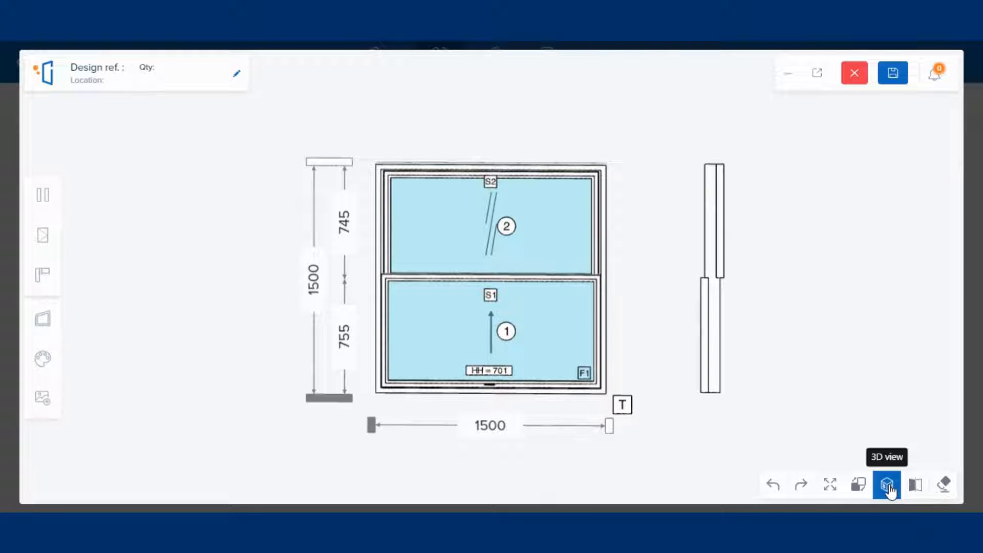
mouse_move(845, 469)
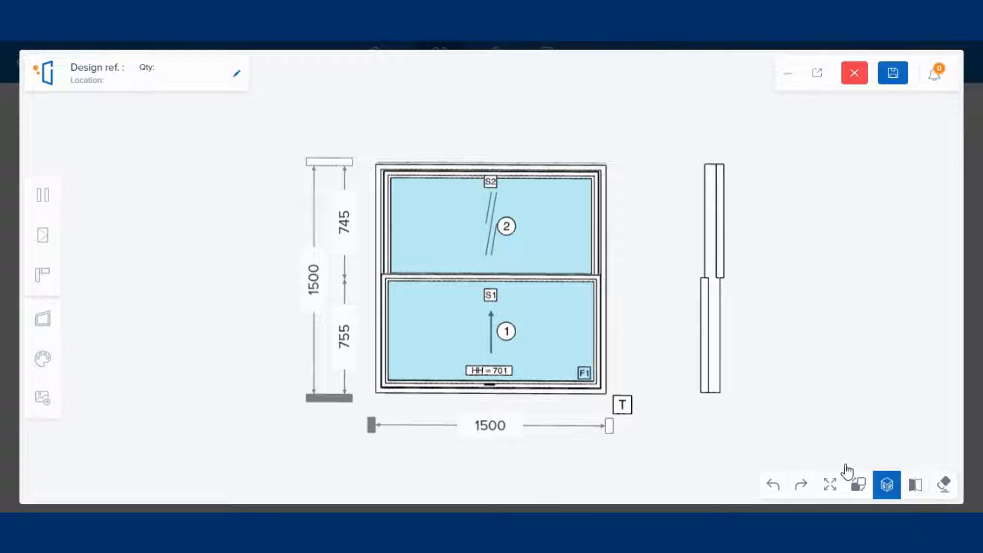
mouse_move(915, 483)
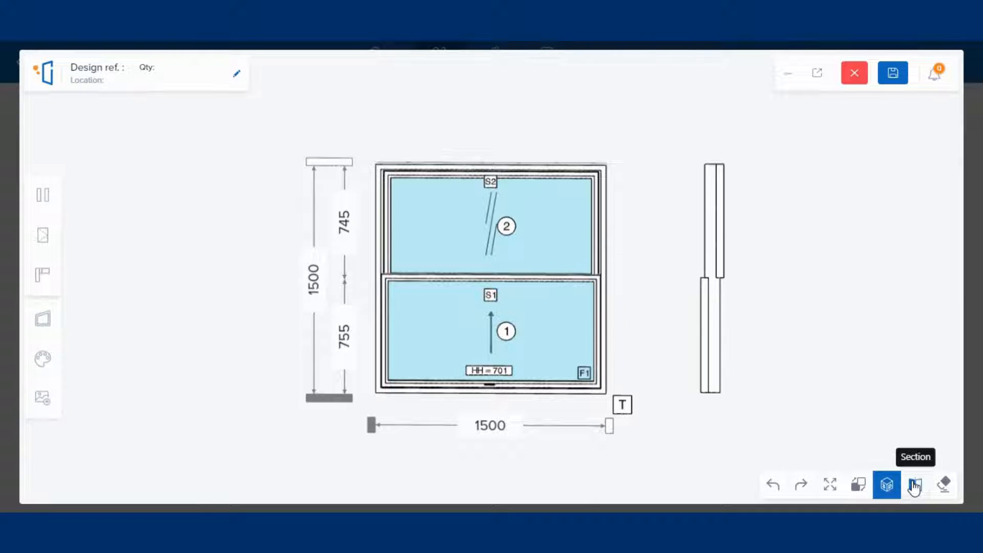
Preview the window as a 3D cross-section, then return to the flat 2D drawing.
click(915, 484)
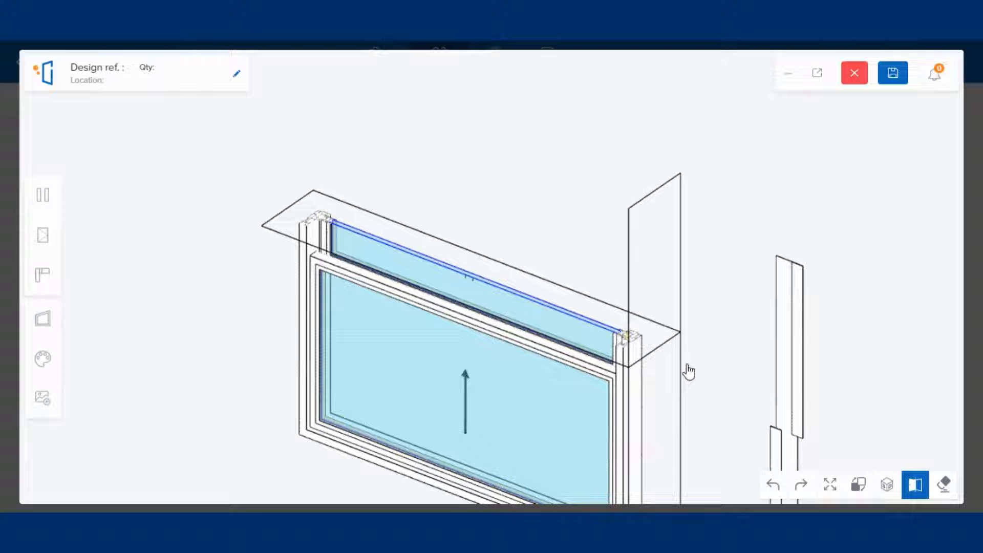
mouse_move(915, 486)
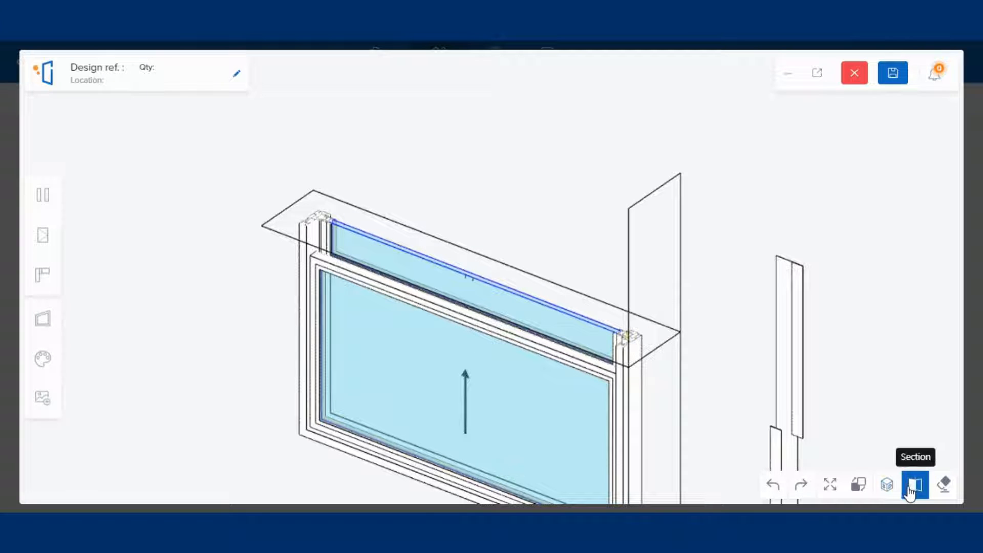
click(914, 483)
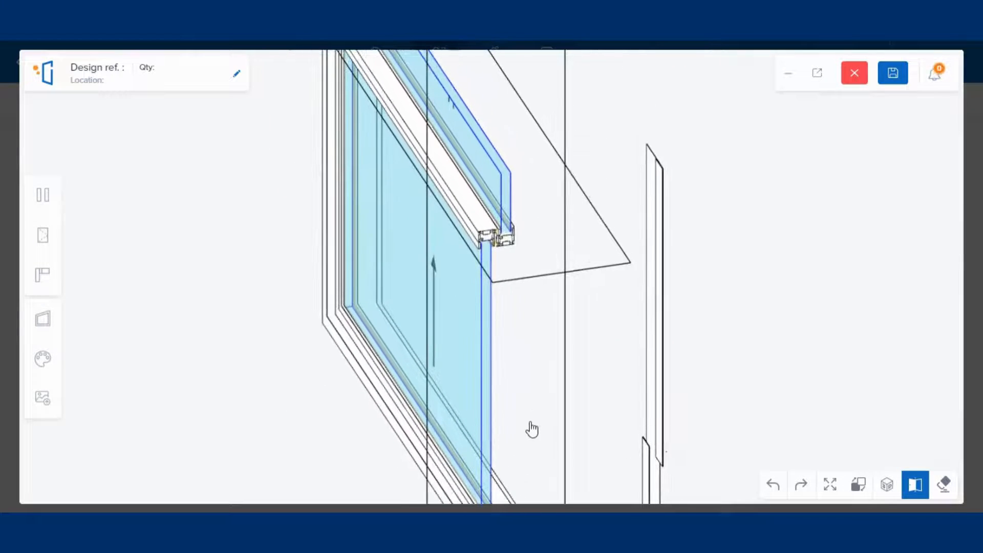
click(886, 484)
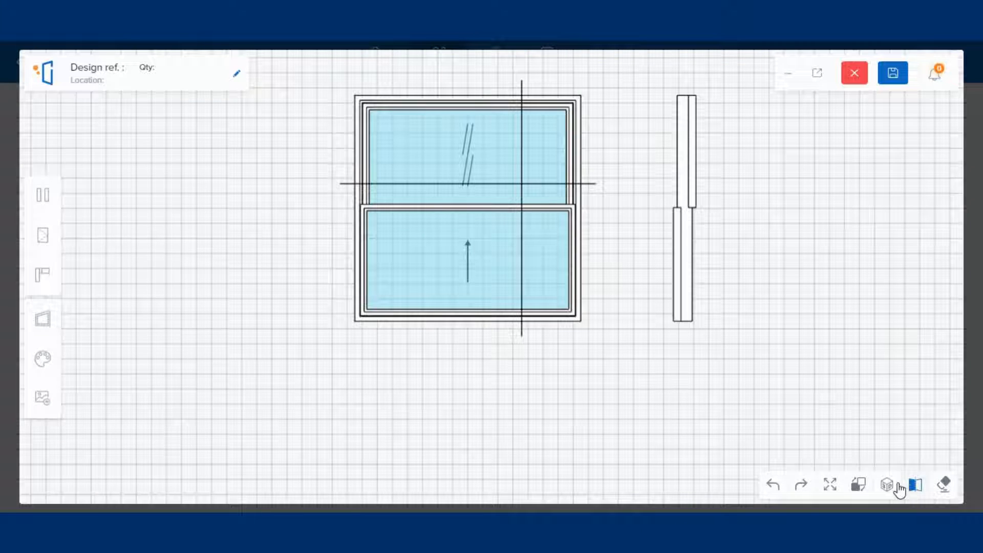
Re-apply the design with the single hung series system, giving 750/750 sashes and HH 717.
click(42, 236)
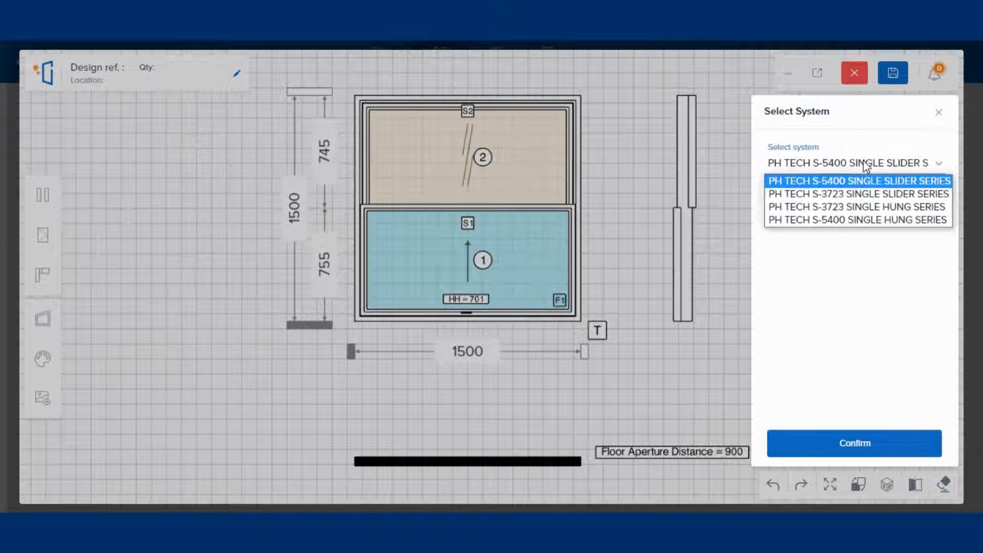
click(857, 181)
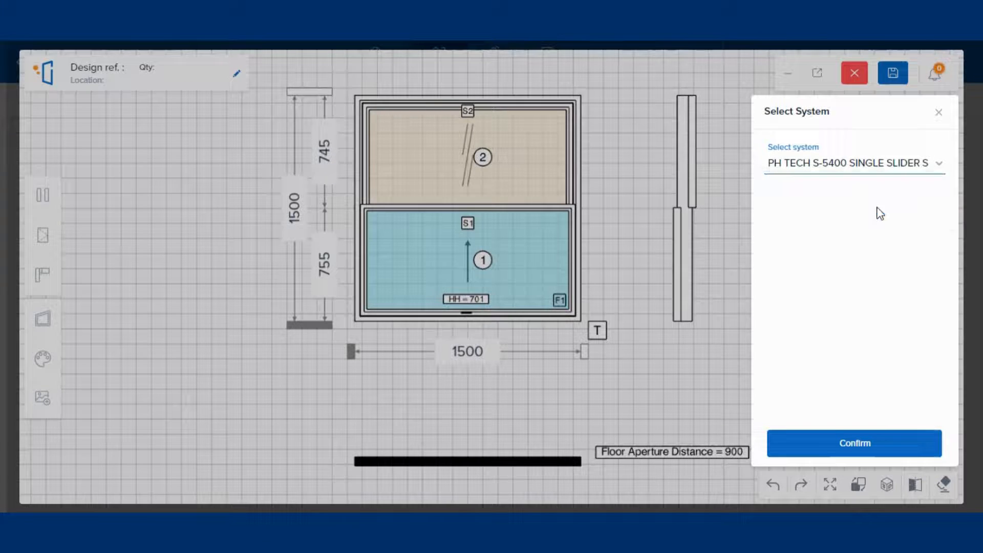
click(854, 442)
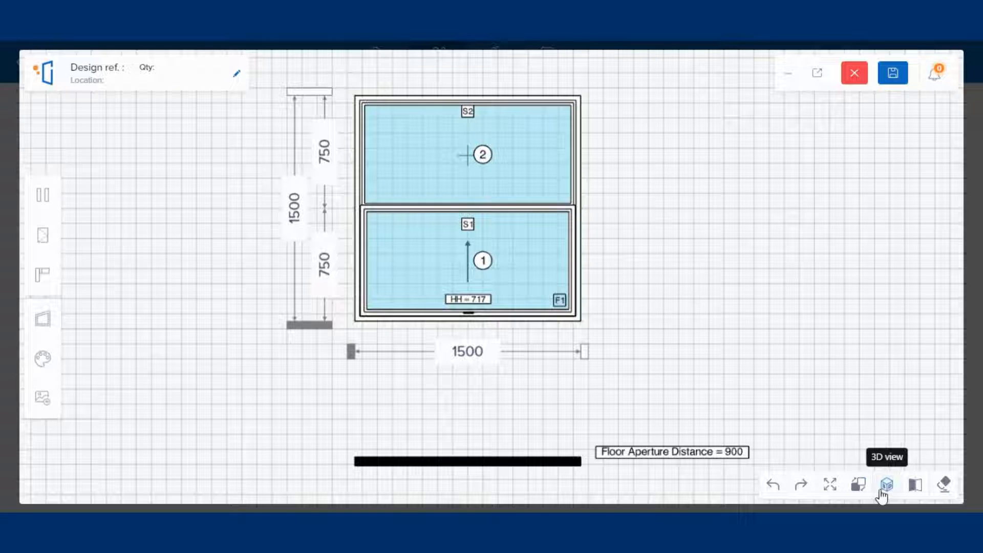
Preview the single hung window in 3D cross-section, inspecting the sill profile, then return to 2D.
click(886, 484)
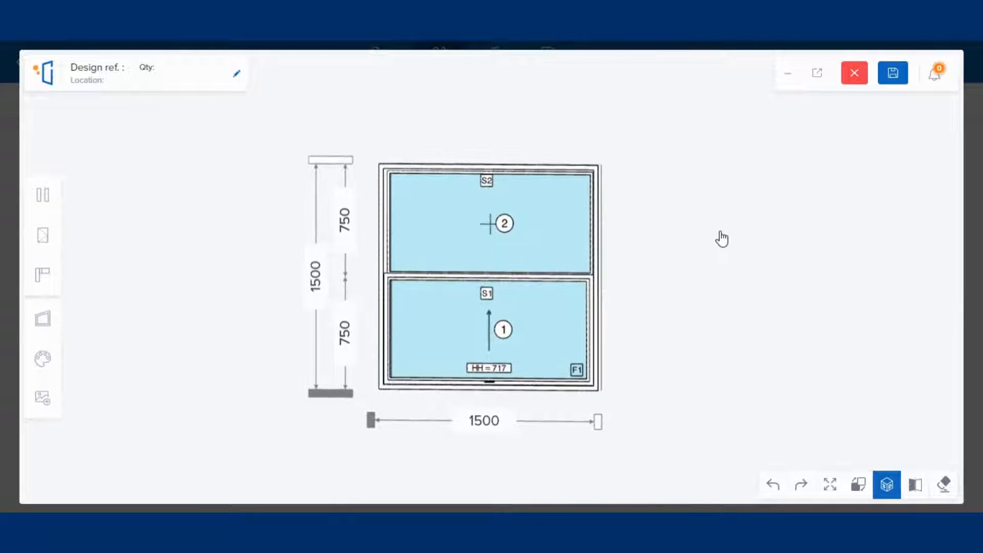
click(915, 483)
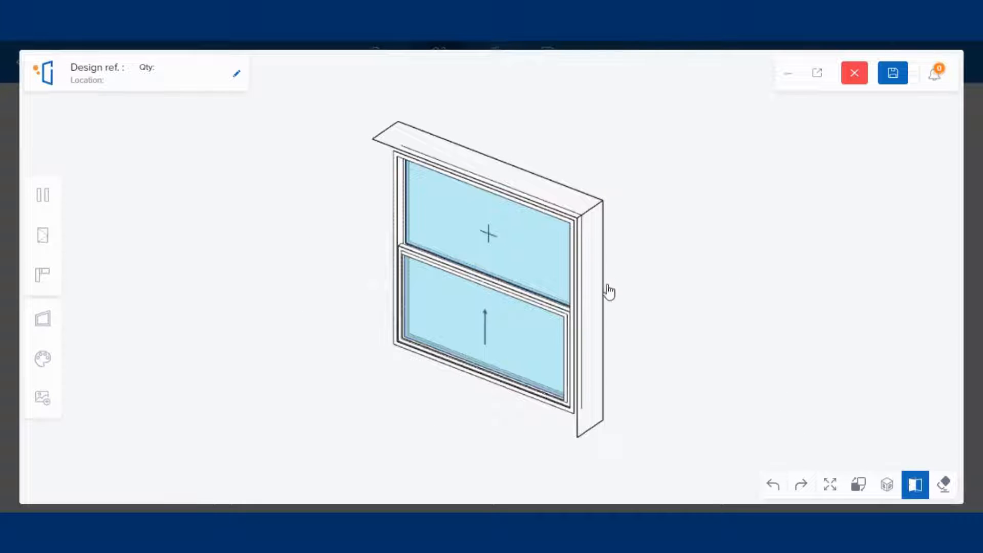
drag(608, 290, 614, 329)
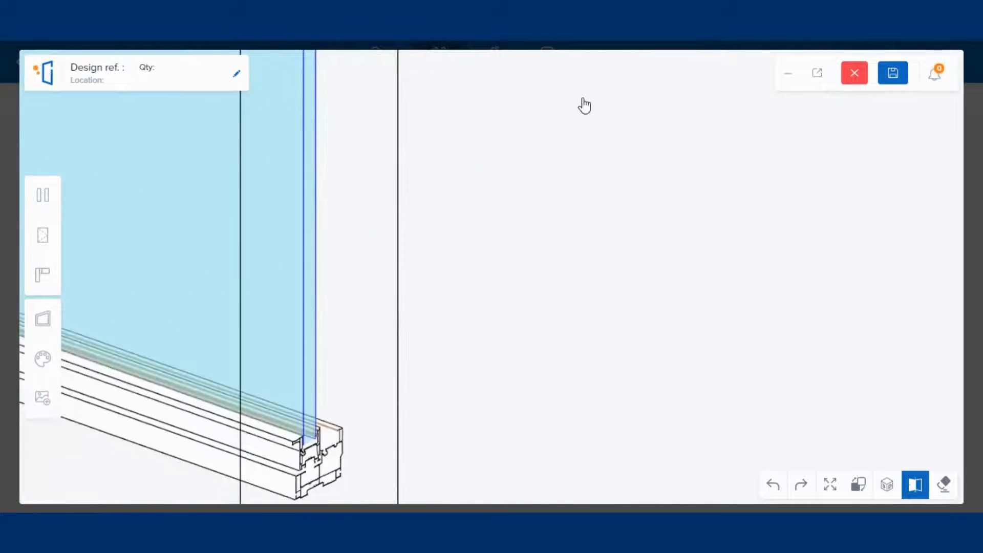
click(915, 484)
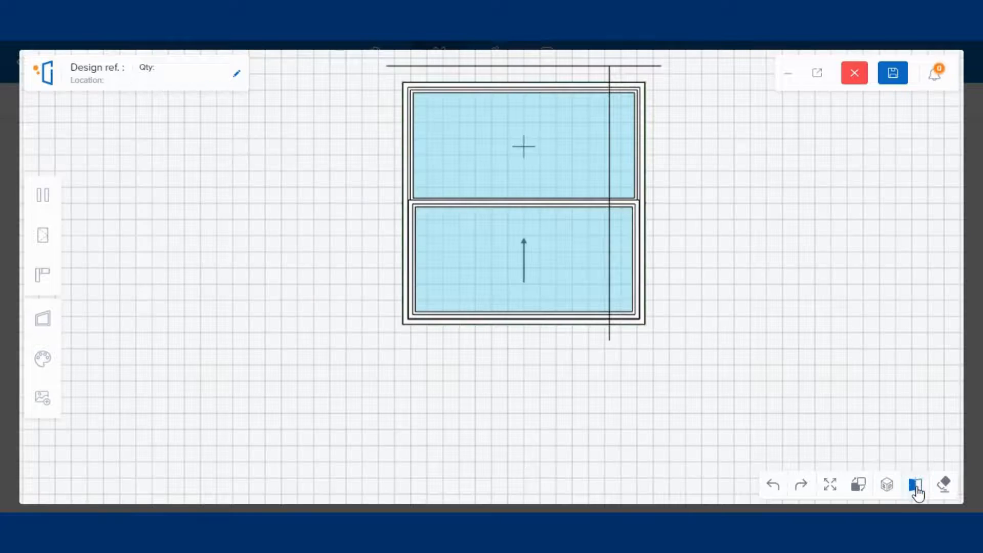